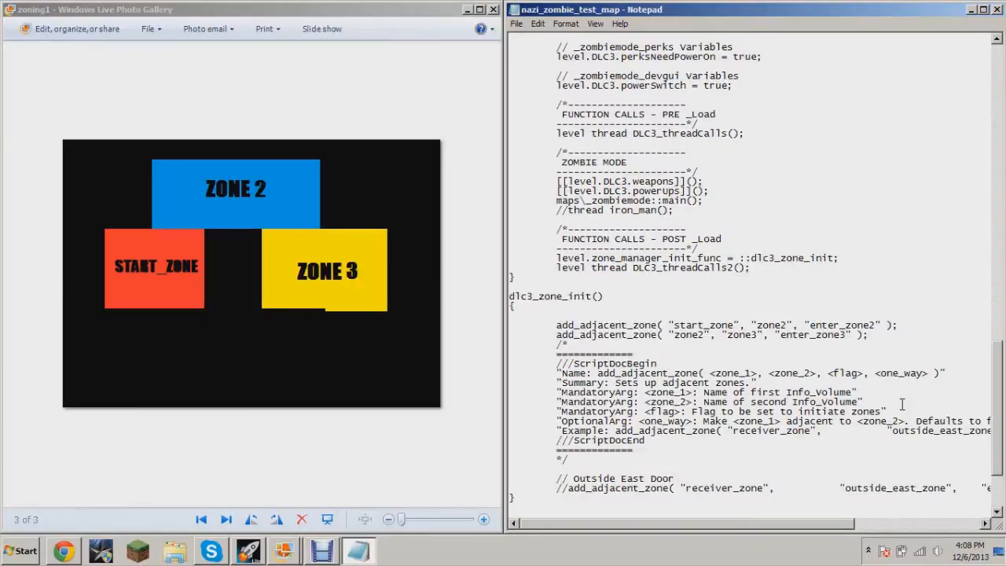
Show the first zoning image with ZONE 4 in Photo Gallery, then refocus the Notepad script
{"action": "left_click", "coordinate": [869, 334]}
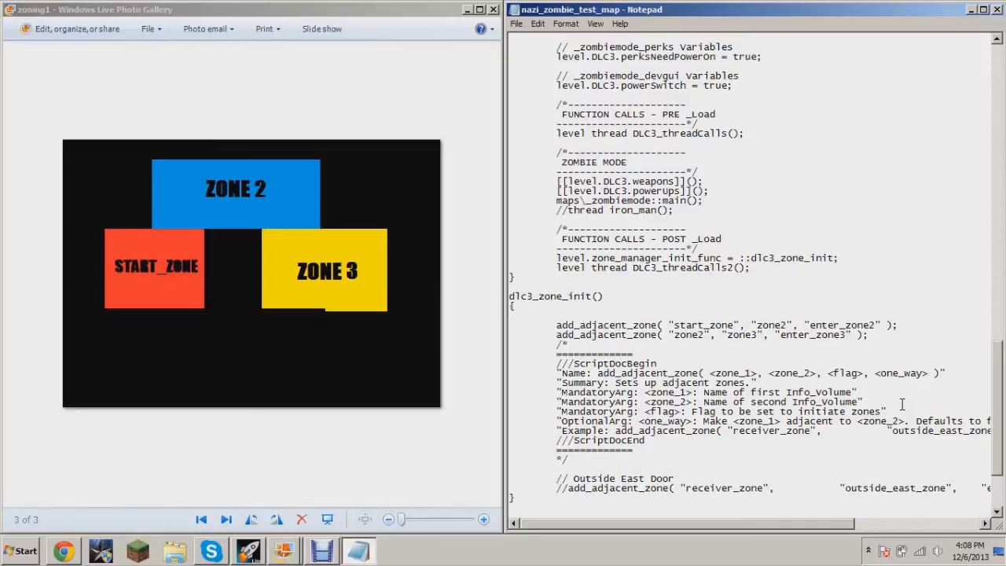
{"action": "mouse_move", "coordinate": [227, 273]}
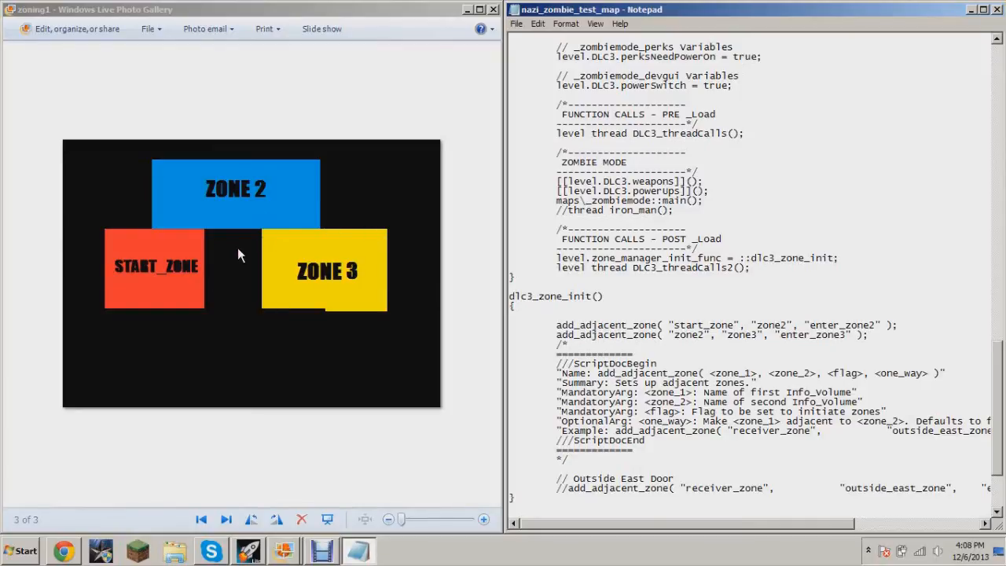
{"action": "mouse_move", "coordinate": [175, 265]}
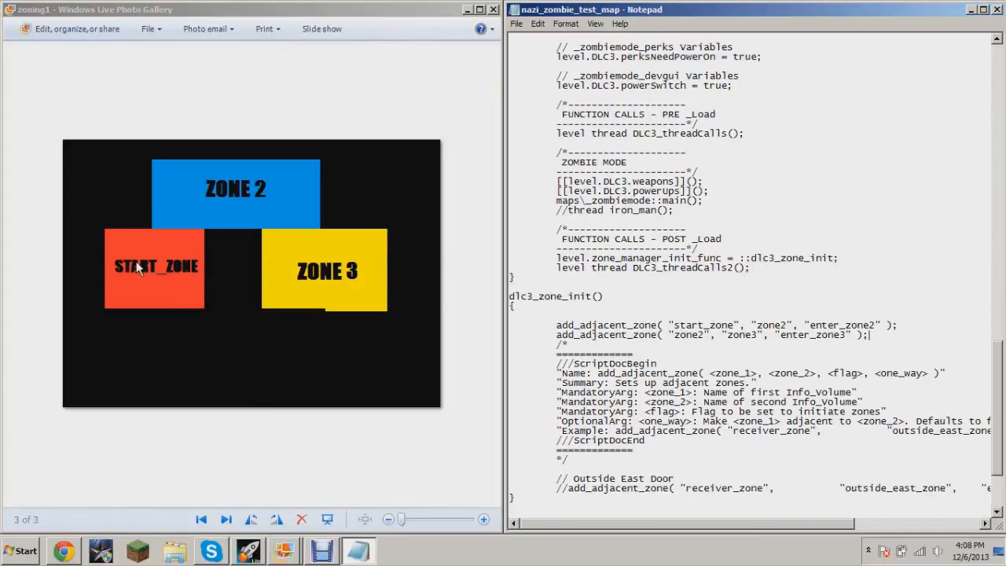
{"action": "mouse_move", "coordinate": [305, 195]}
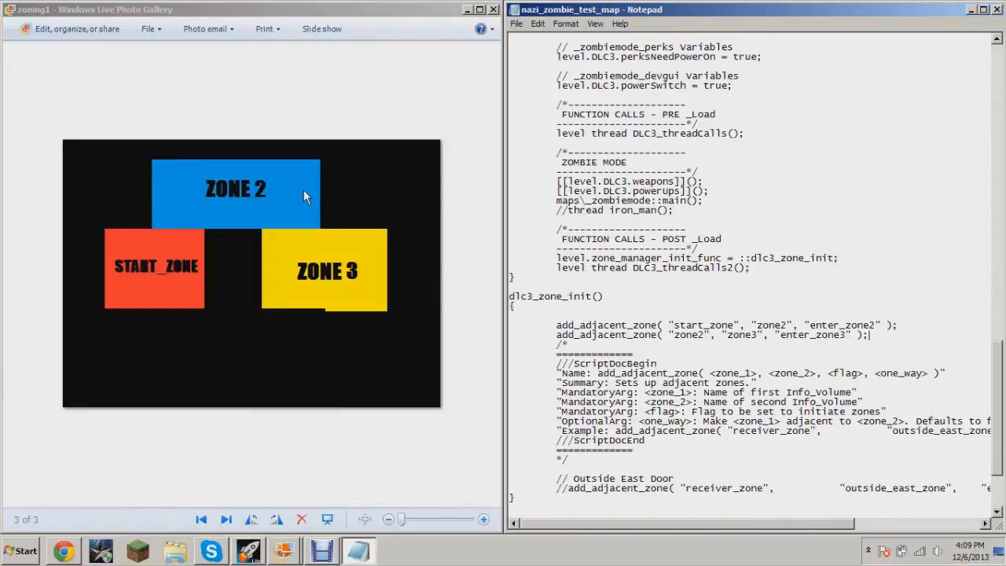
{"action": "mouse_move", "coordinate": [486, 178]}
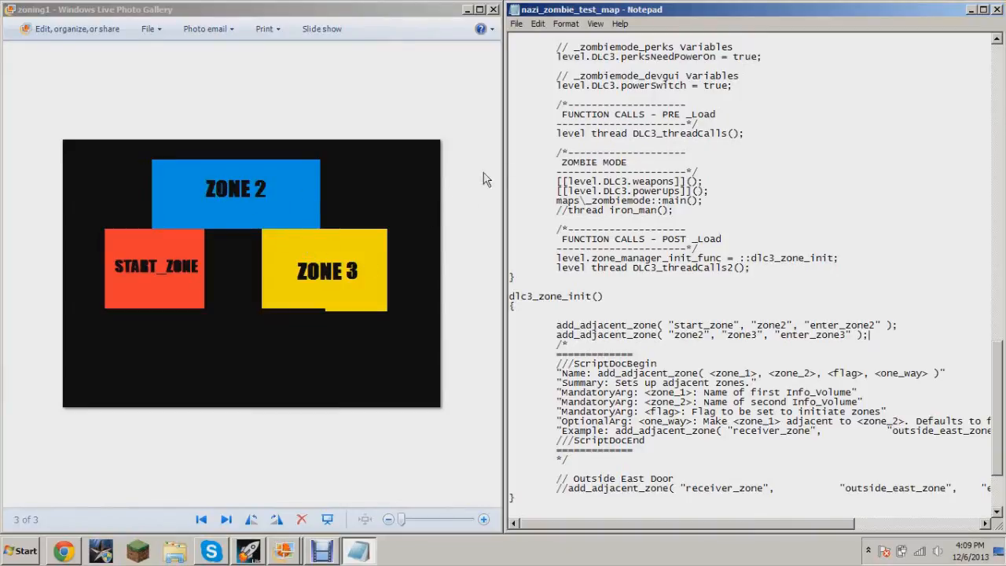
{"action": "mouse_move", "coordinate": [401, 475]}
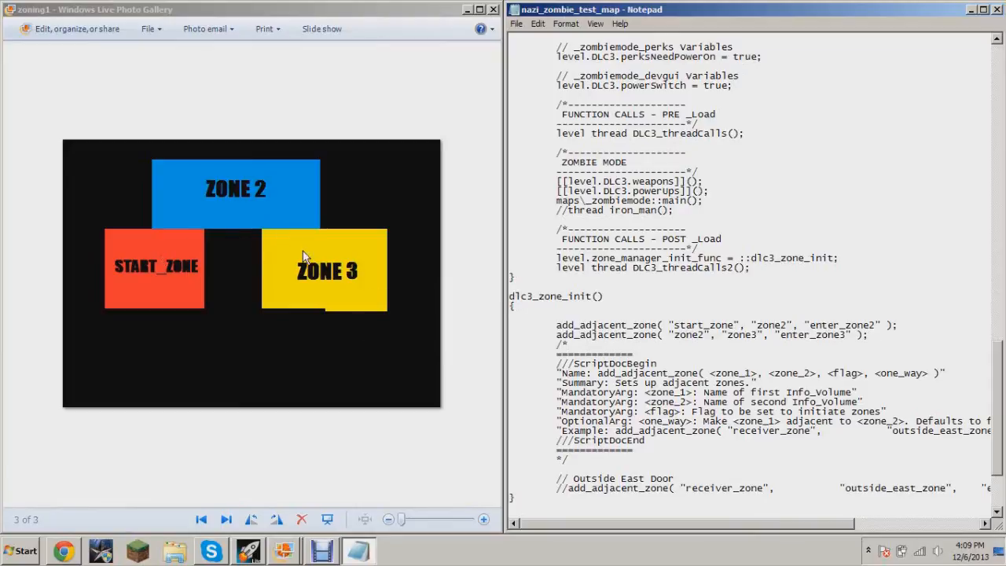
{"action": "mouse_move", "coordinate": [344, 246]}
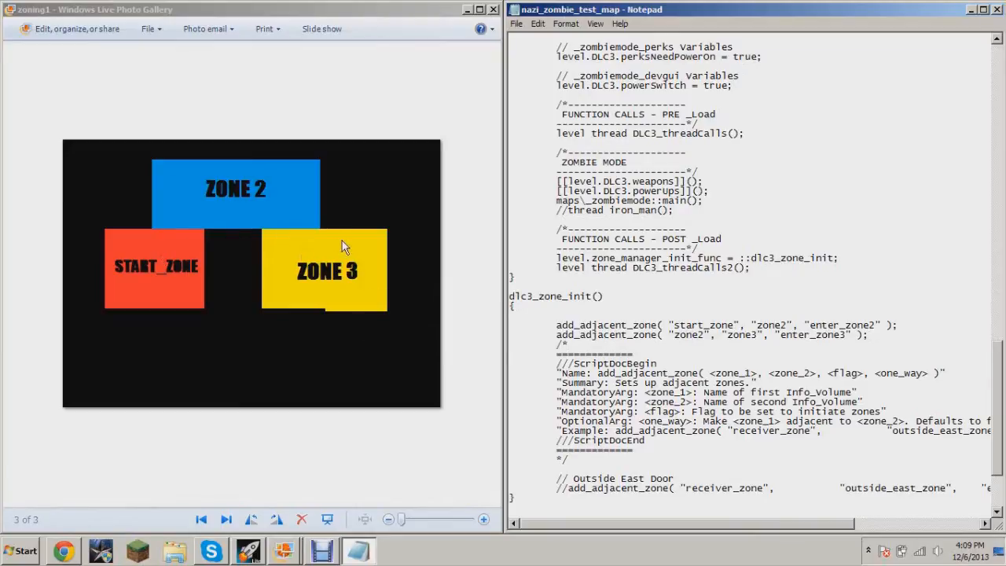
{"action": "mouse_move", "coordinate": [158, 219]}
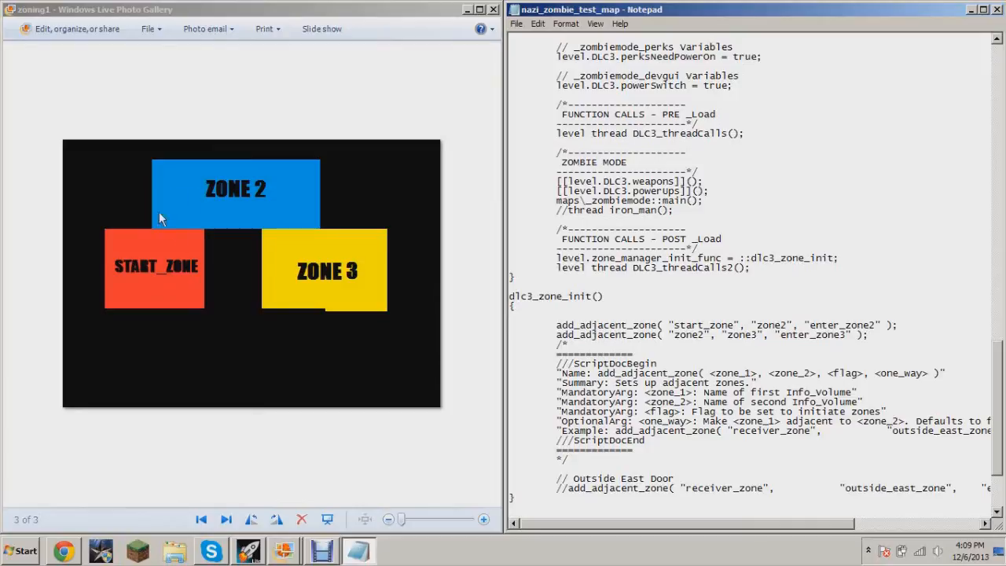
{"action": "mouse_move", "coordinate": [273, 249]}
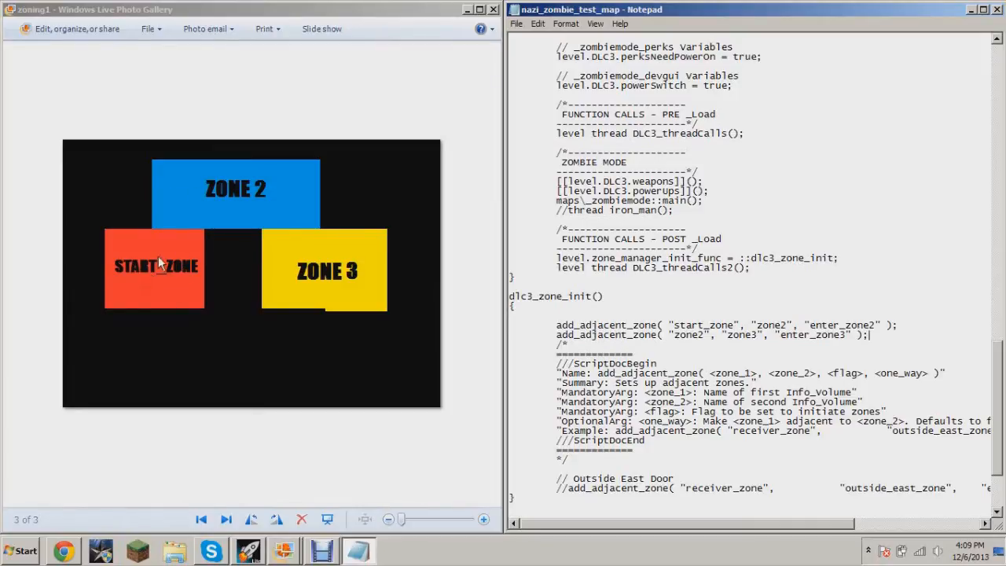
{"action": "mouse_move", "coordinate": [238, 193]}
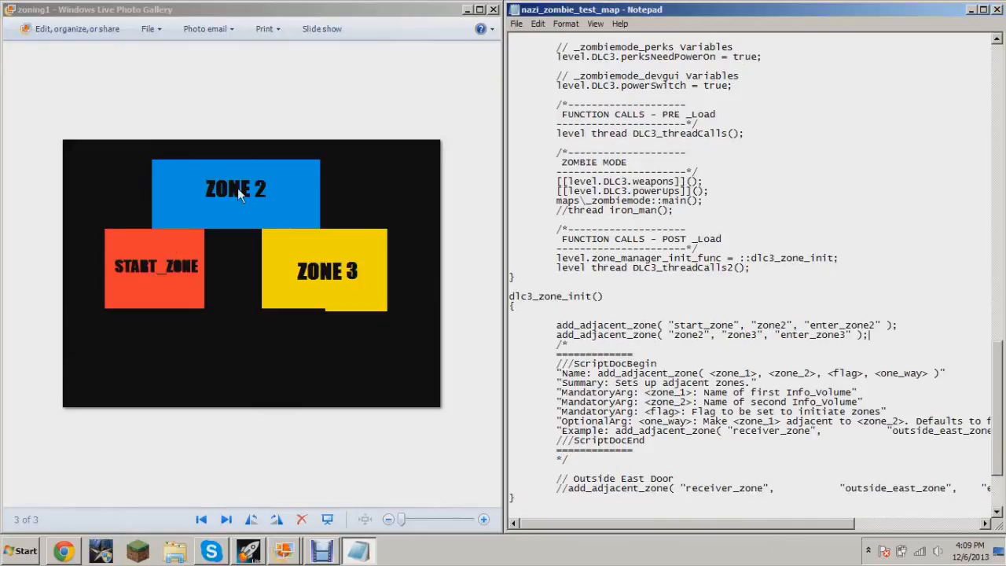
{"action": "mouse_move", "coordinate": [242, 196]}
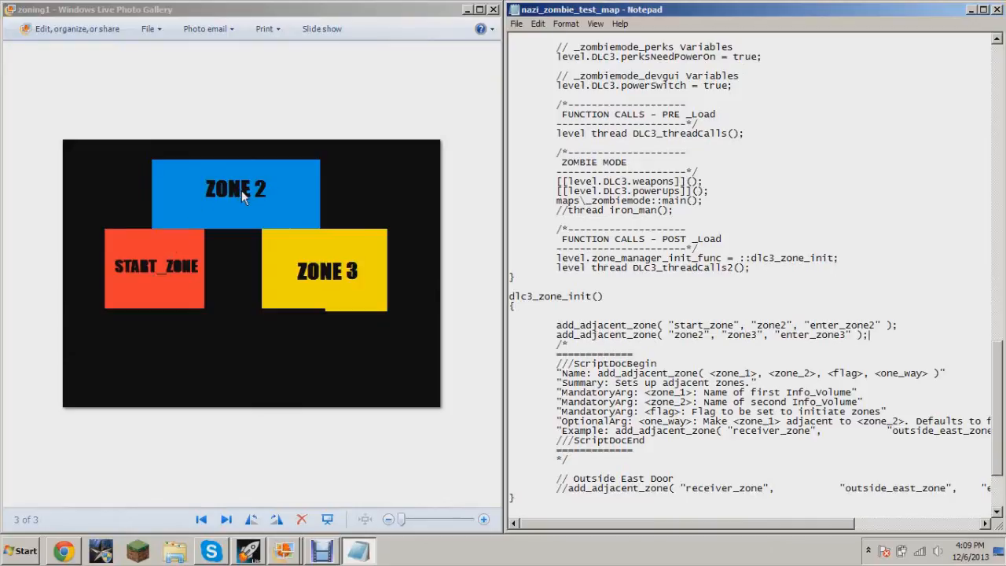
{"action": "mouse_move", "coordinate": [357, 272]}
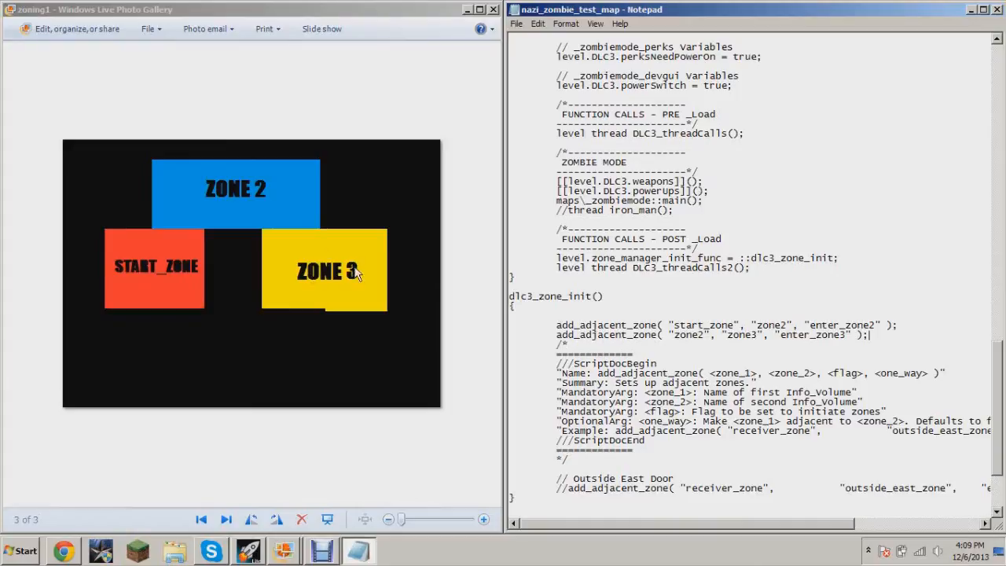
{"action": "mouse_move", "coordinate": [208, 206]}
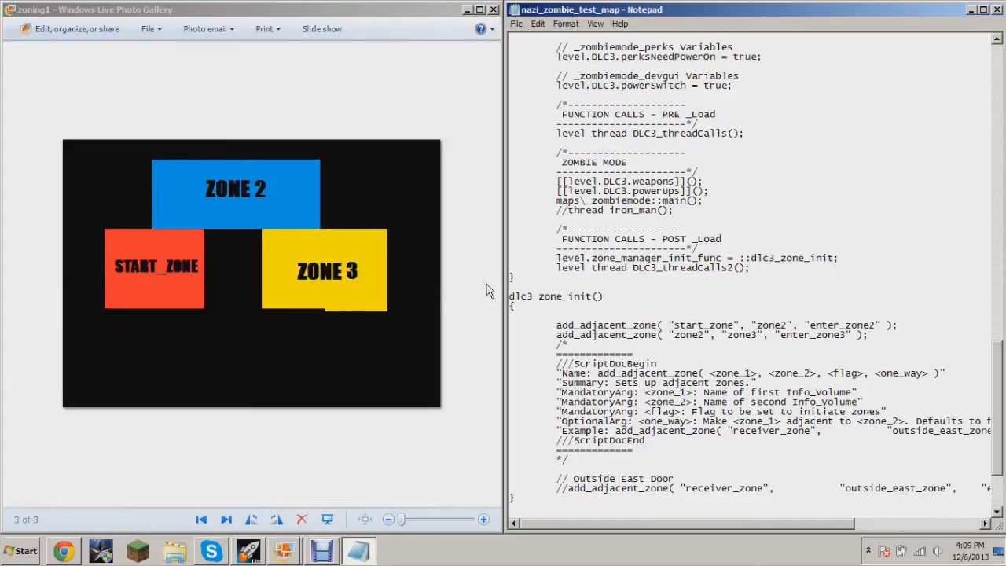
{"action": "mouse_move", "coordinate": [185, 261]}
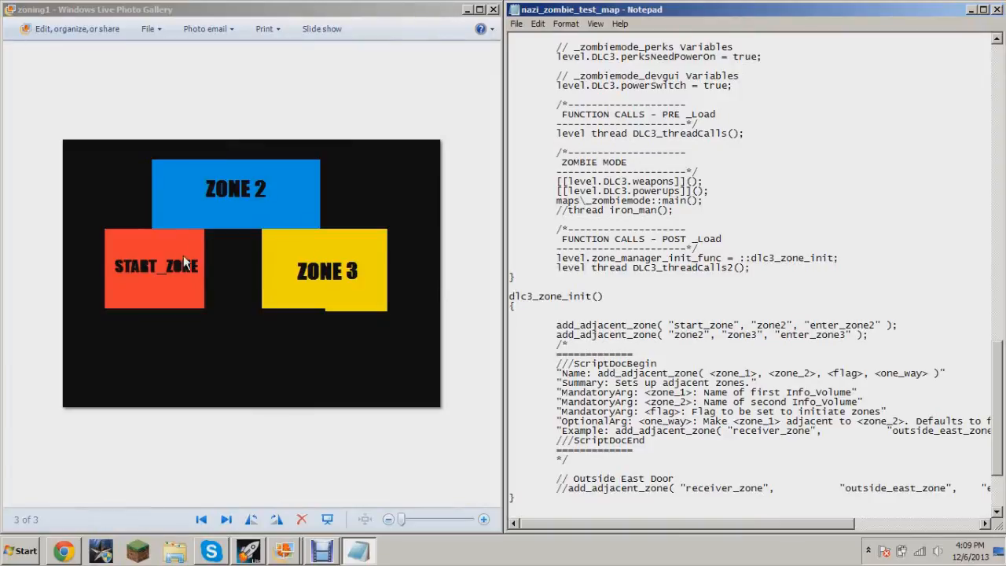
{"action": "mouse_move", "coordinate": [149, 281]}
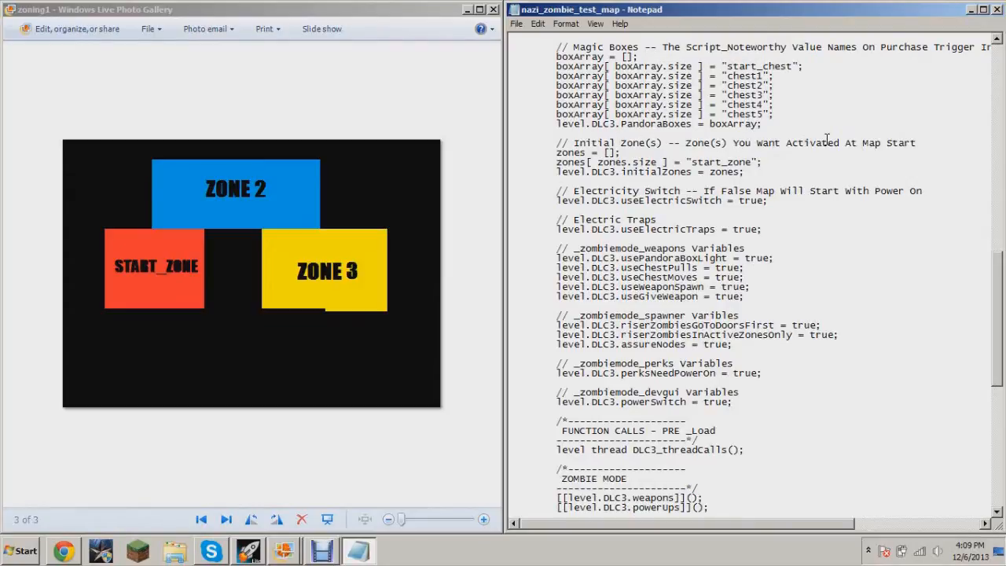
{"action": "double_click", "coordinate": [723, 162]}
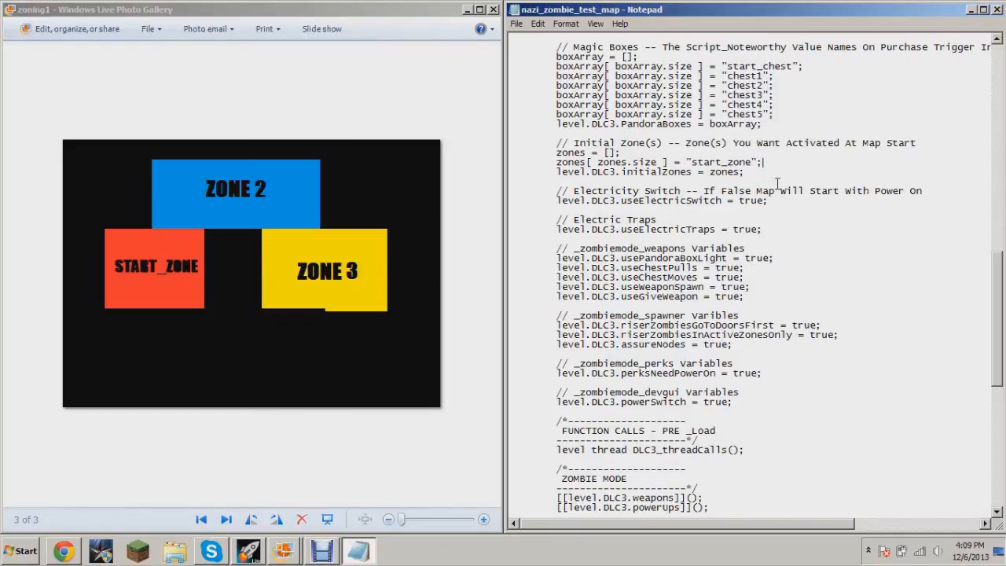
{"action": "scroll", "scroll_direction": "down", "scroll_amount": 3}
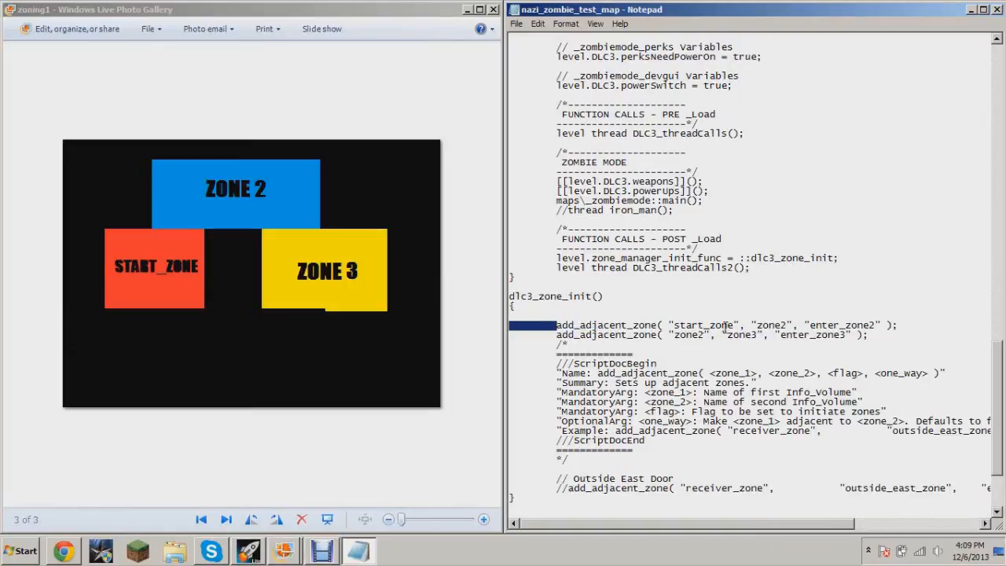
{"action": "left_click", "coordinate": [723, 325]}
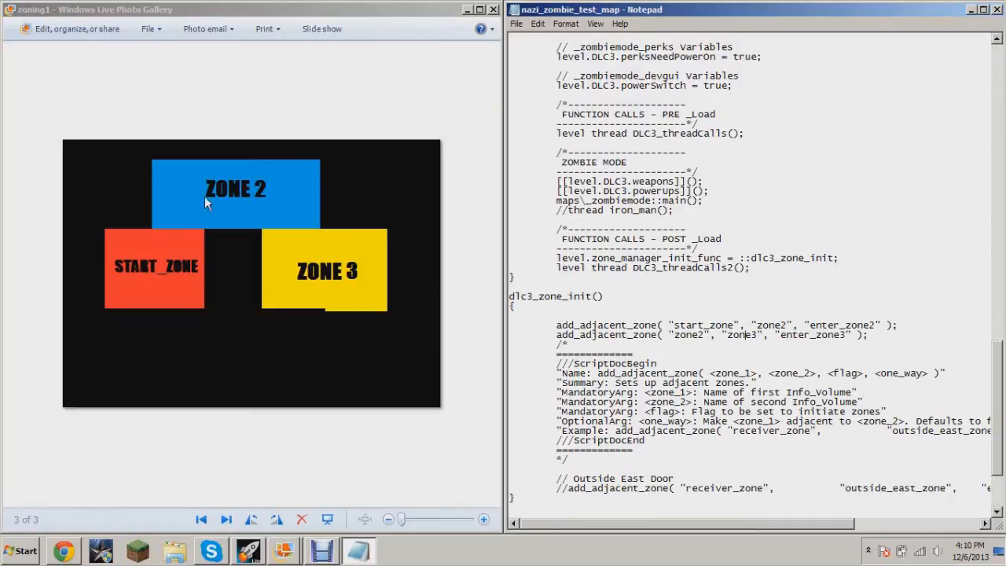
{"action": "mouse_move", "coordinate": [330, 263]}
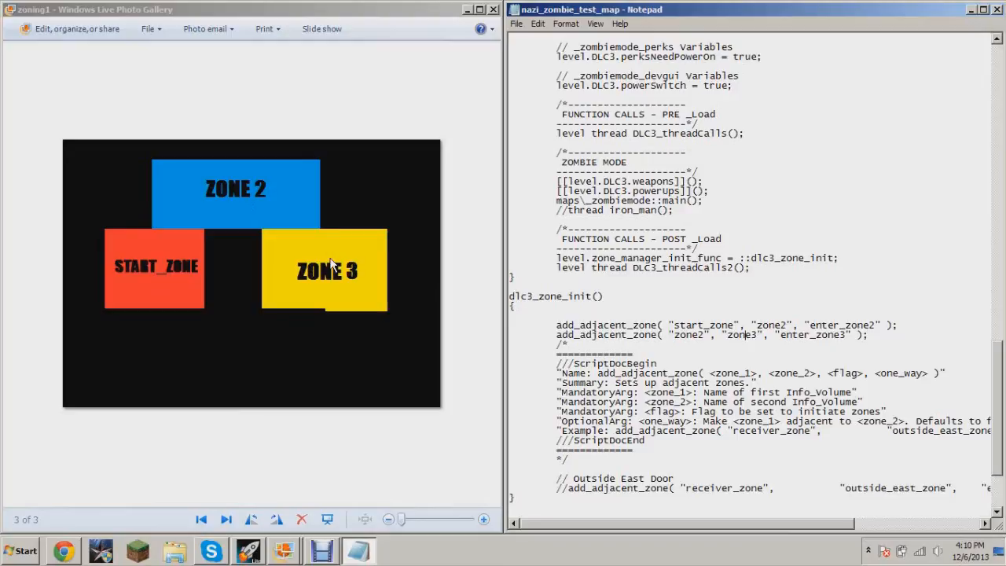
{"action": "mouse_move", "coordinate": [199, 255]}
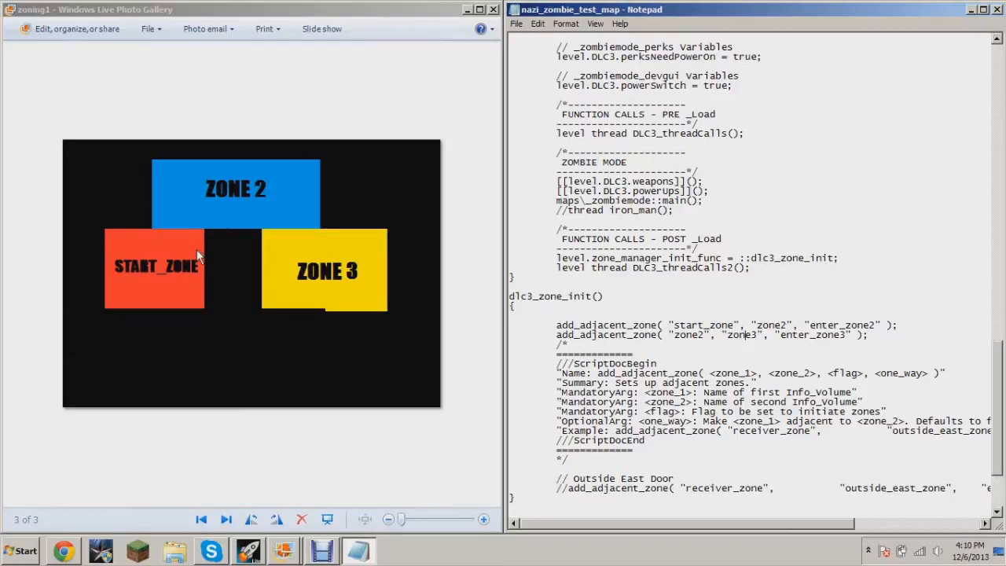
{"action": "mouse_move", "coordinate": [175, 275]}
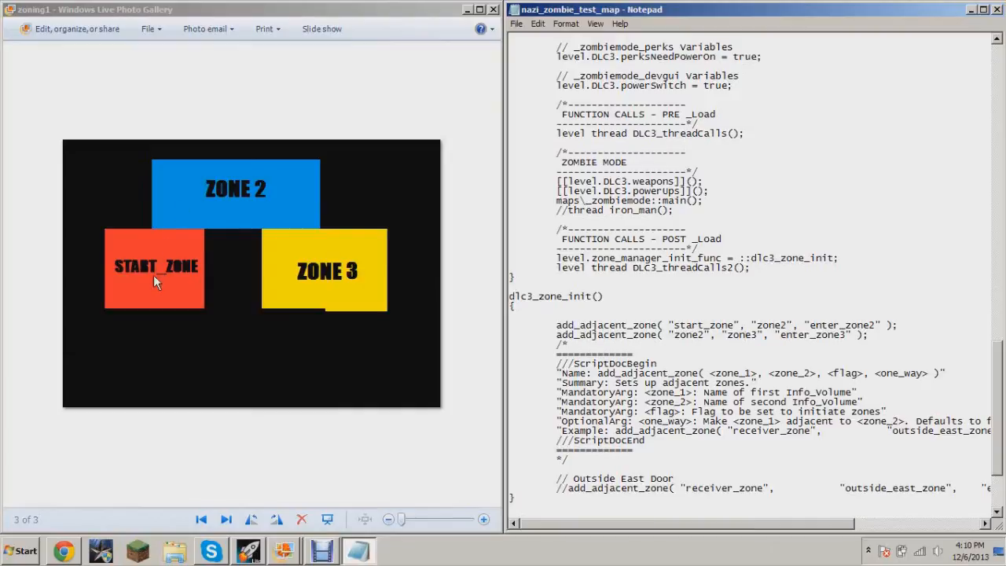
{"action": "mouse_move", "coordinate": [144, 241]}
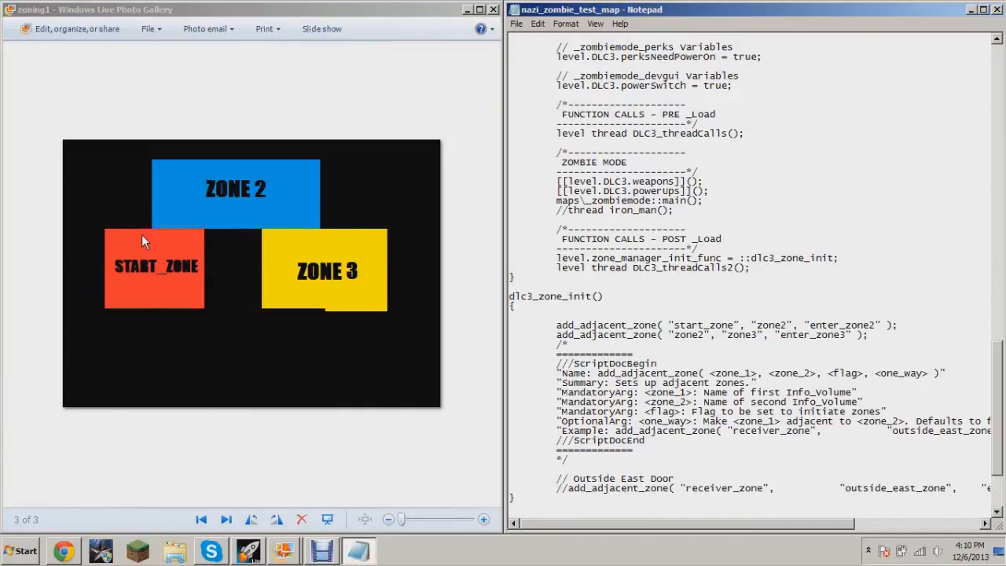
{"action": "mouse_move", "coordinate": [157, 271]}
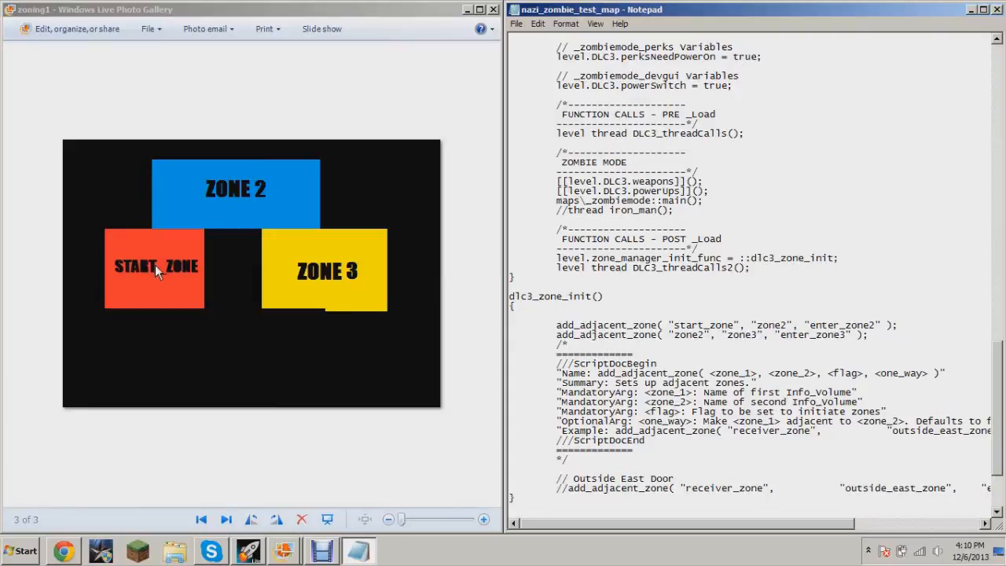
{"action": "mouse_move", "coordinate": [333, 281]}
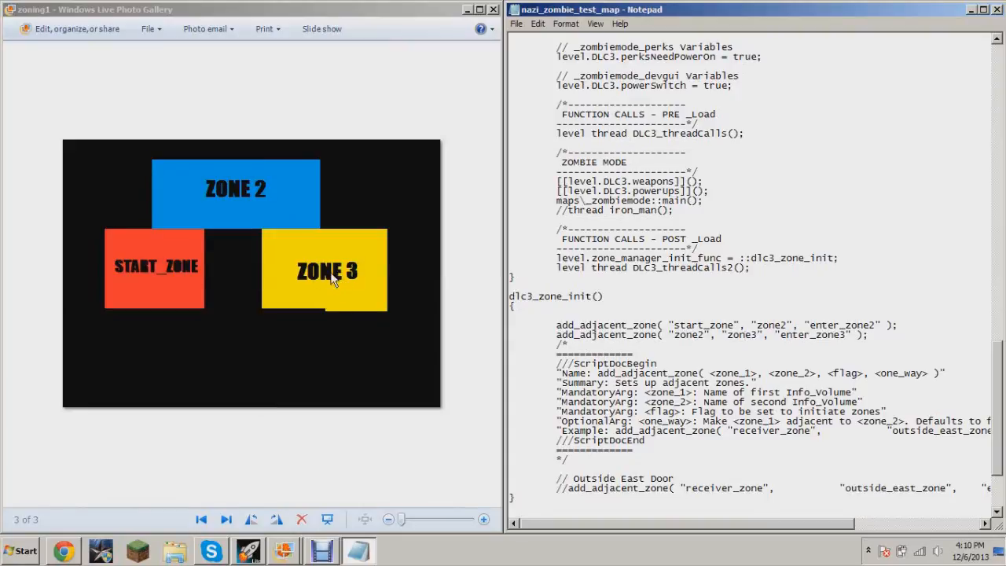
{"action": "mouse_move", "coordinate": [334, 276]}
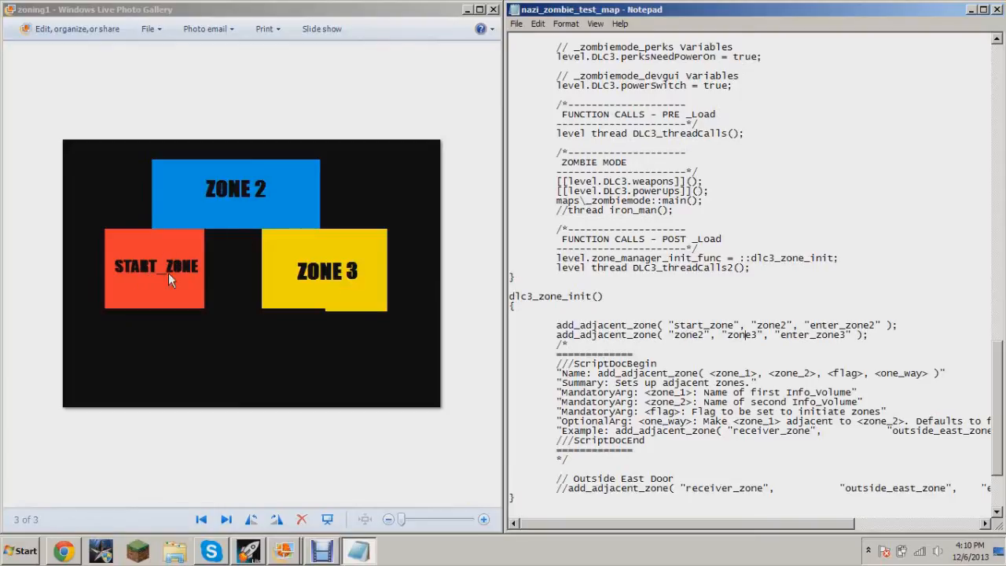
{"action": "mouse_move", "coordinate": [250, 285]}
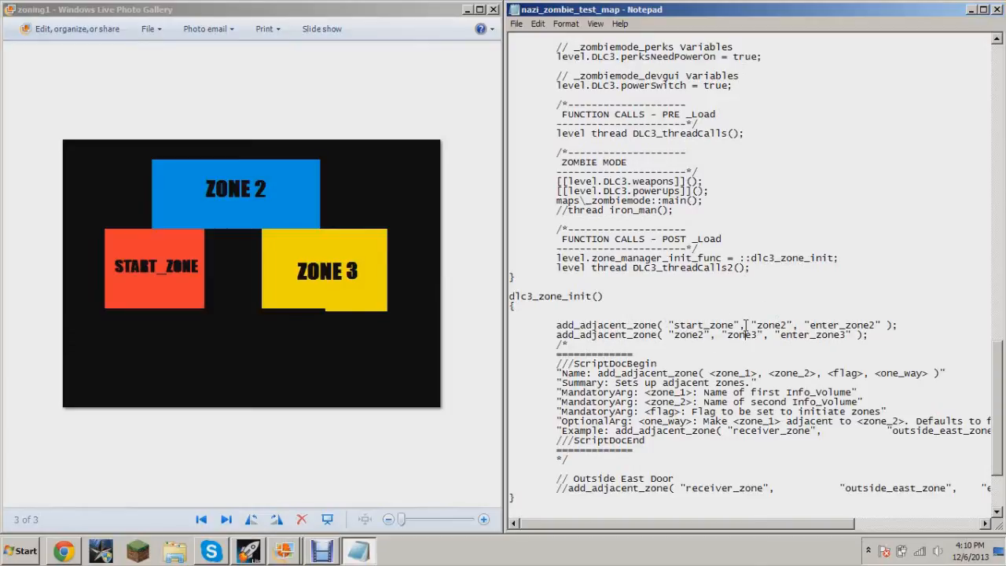
{"action": "mouse_move", "coordinate": [330, 275]}
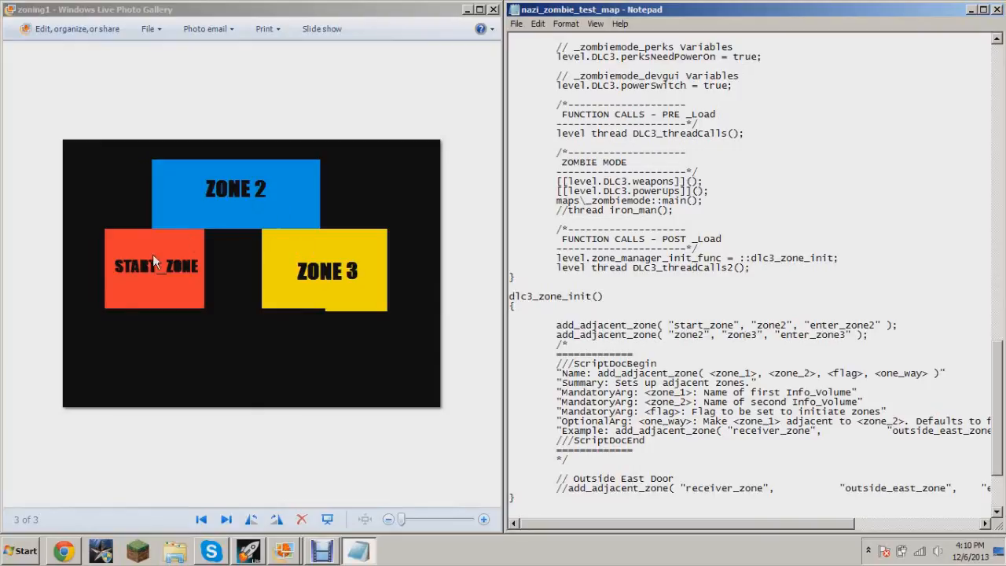
{"action": "mouse_move", "coordinate": [376, 260]}
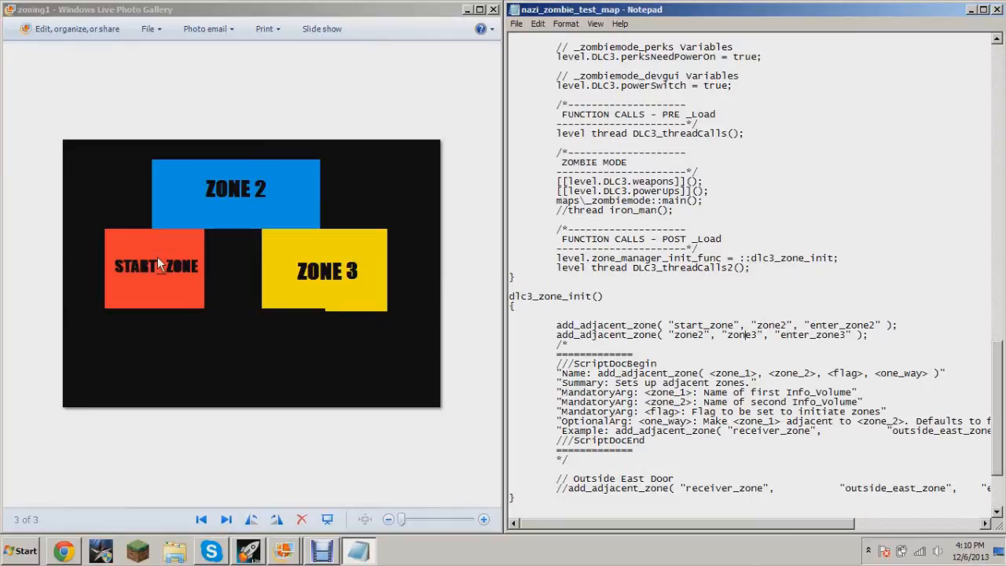
{"action": "mouse_move", "coordinate": [230, 201]}
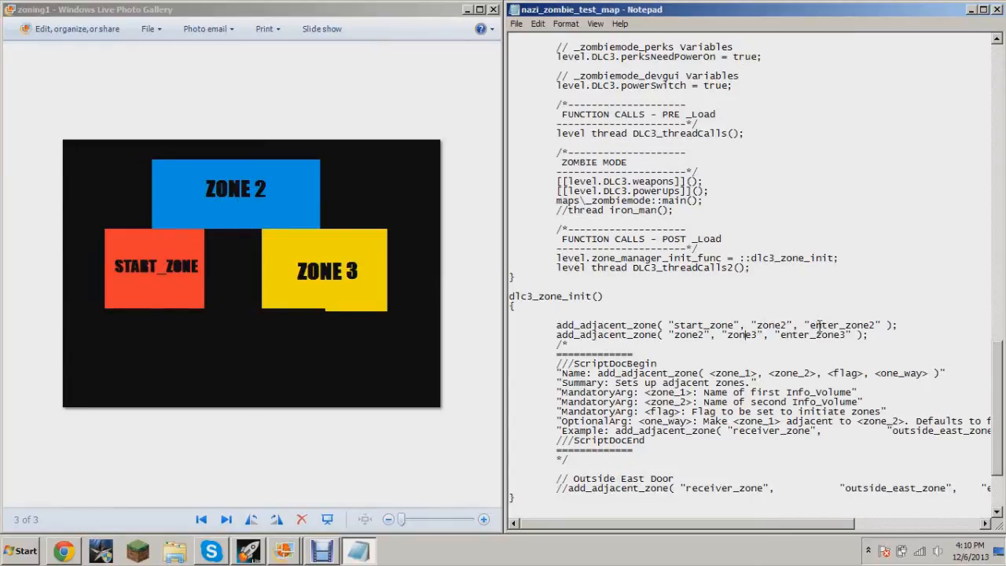
{"action": "double_click", "coordinate": [841, 324]}
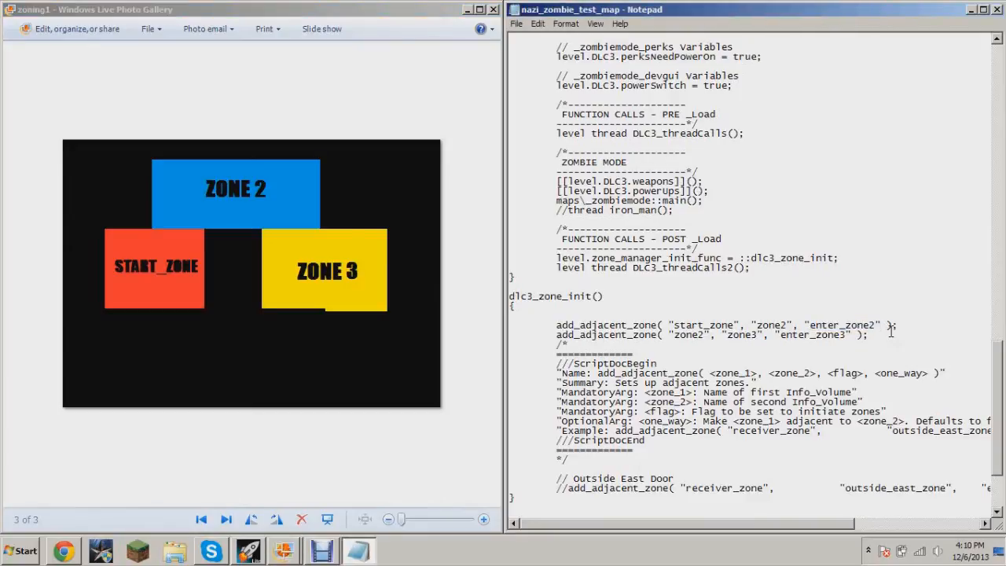
{"action": "mouse_move", "coordinate": [777, 293]}
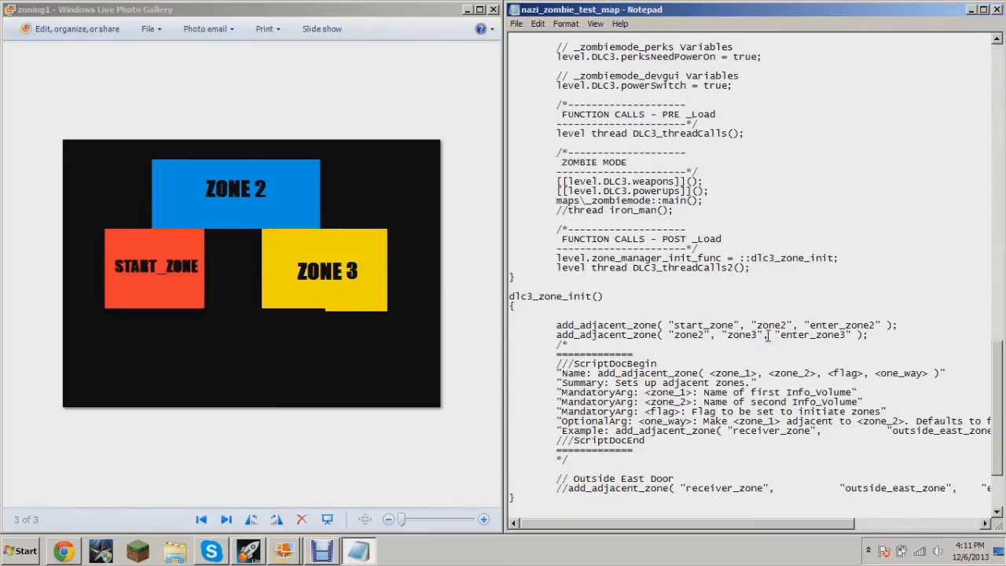
{"action": "mouse_move", "coordinate": [340, 275]}
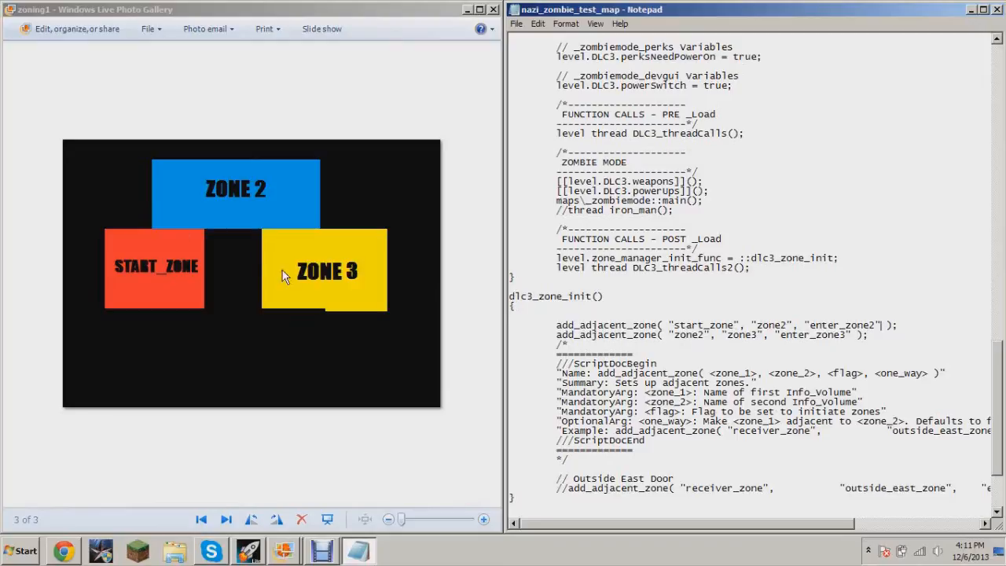
{"action": "mouse_move", "coordinate": [342, 233]}
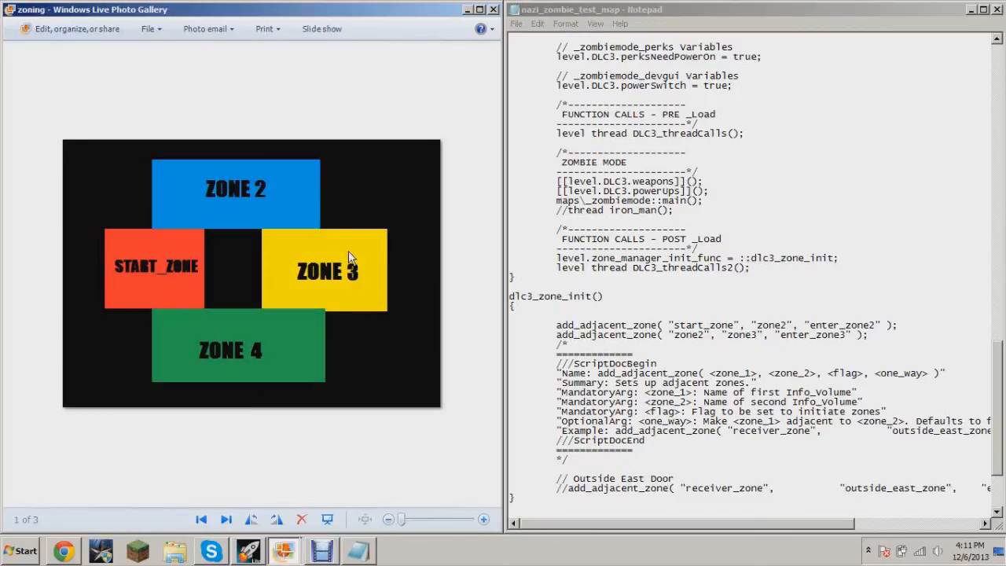
{"action": "mouse_move", "coordinate": [232, 214]}
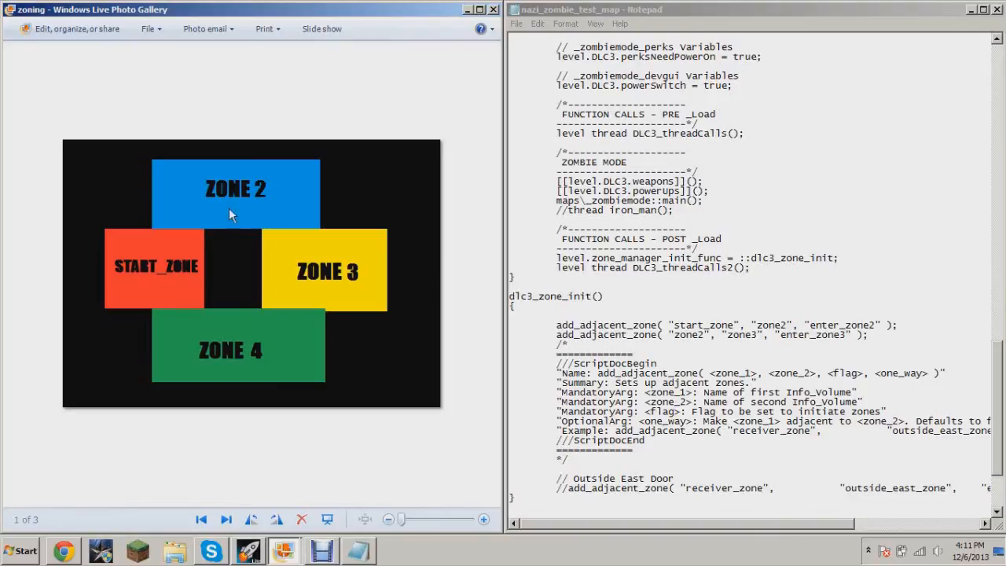
{"action": "mouse_move", "coordinate": [165, 266]}
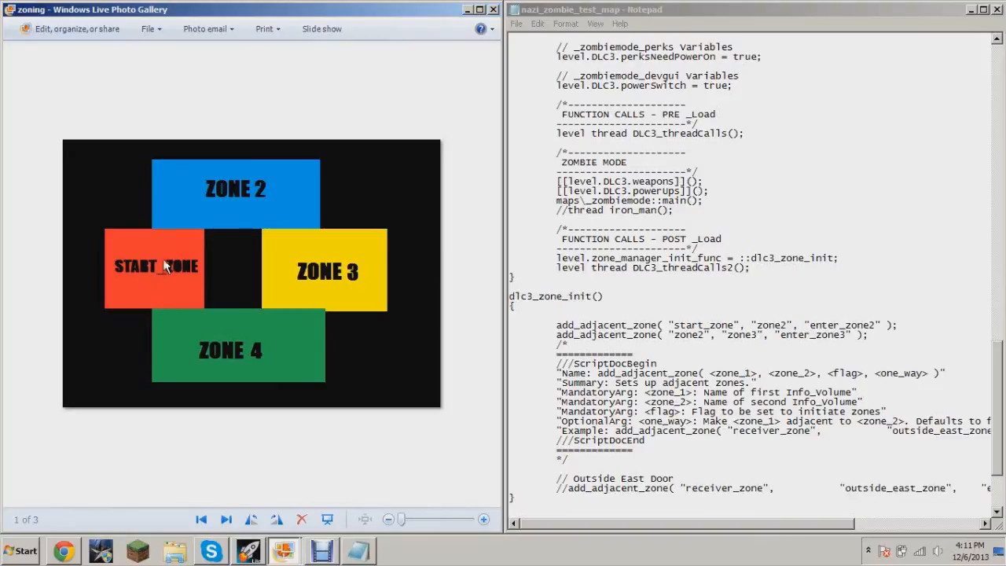
{"action": "mouse_move", "coordinate": [271, 328]}
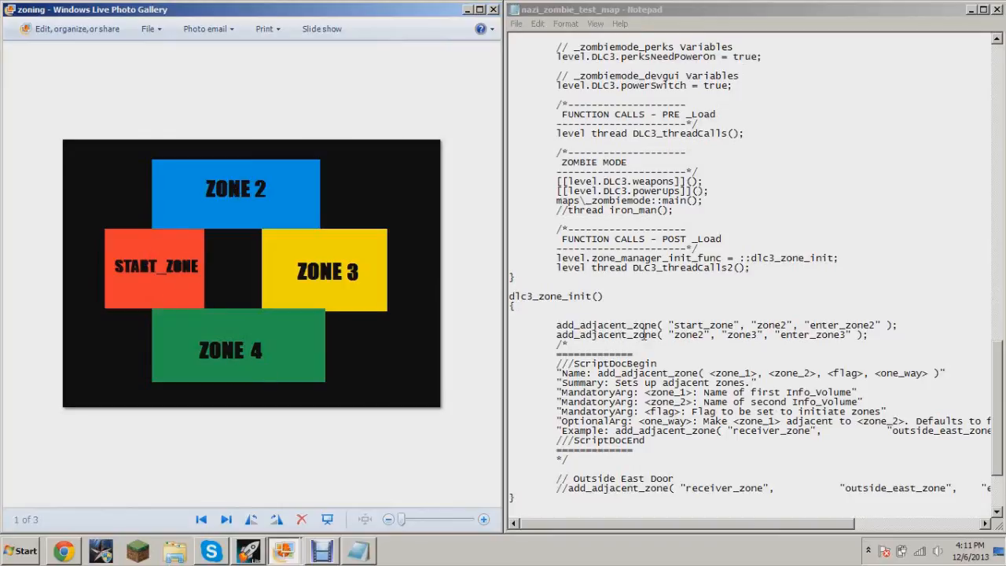
{"action": "left_click", "coordinate": [745, 325]}
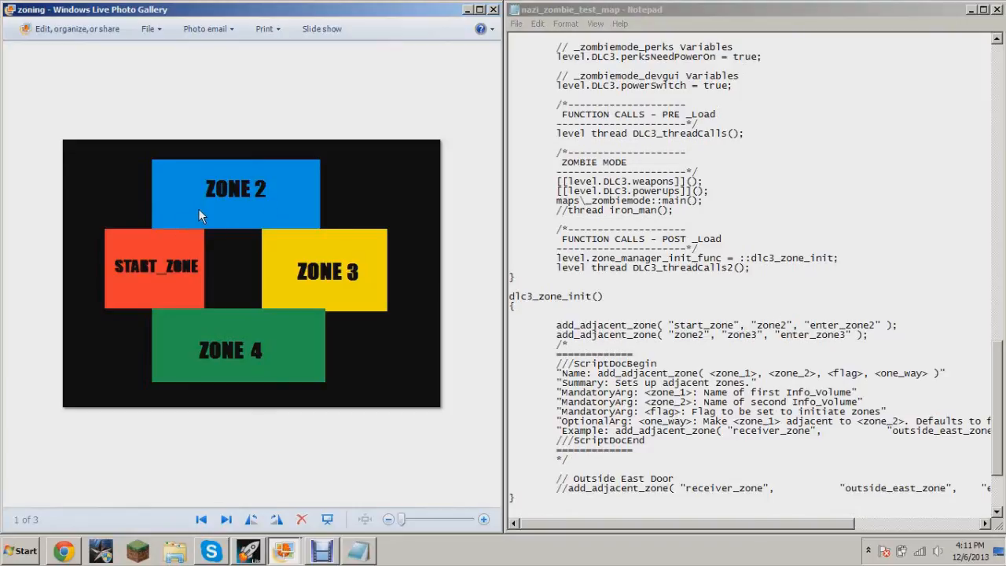
{"action": "mouse_move", "coordinate": [232, 351]}
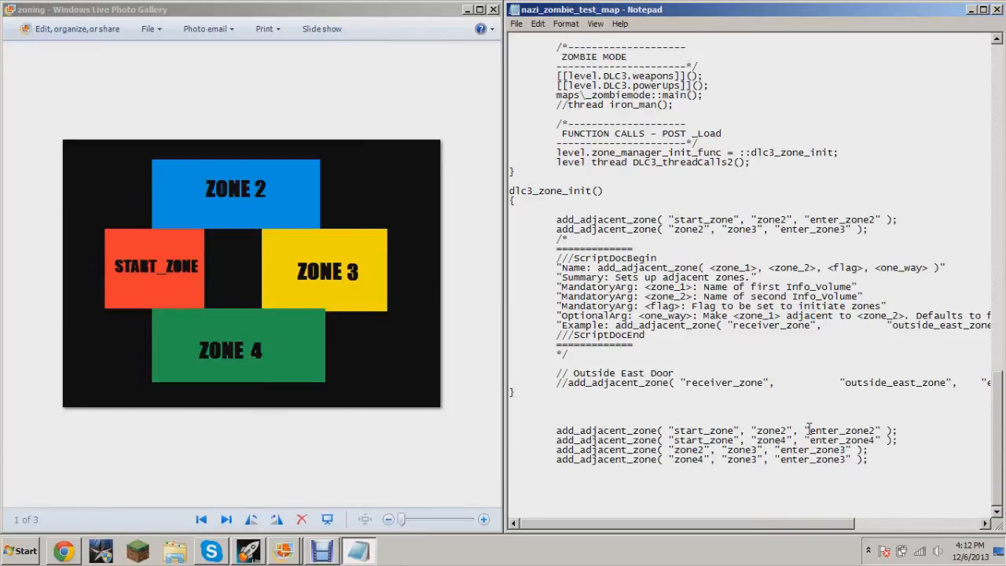
Add add_adjacent_zone lines for start_zone/zone2, start_zone/zone4, zone2/zone3 and zone4/zone3
{"action": "left_click_drag", "start_coordinate": [667, 430], "coordinate": [893, 430]}
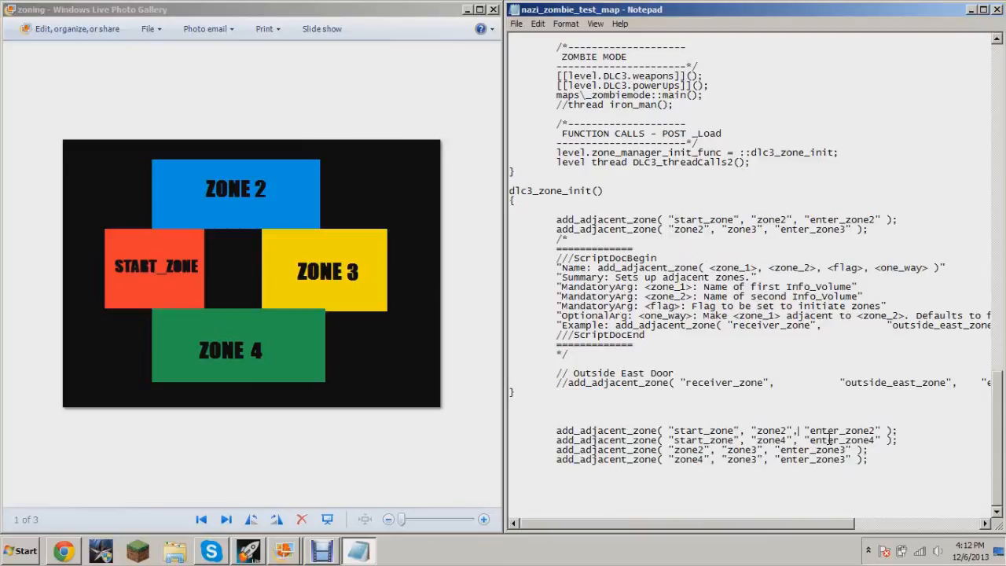
{"action": "left_click_drag", "start_coordinate": [671, 439], "coordinate": [898, 439]}
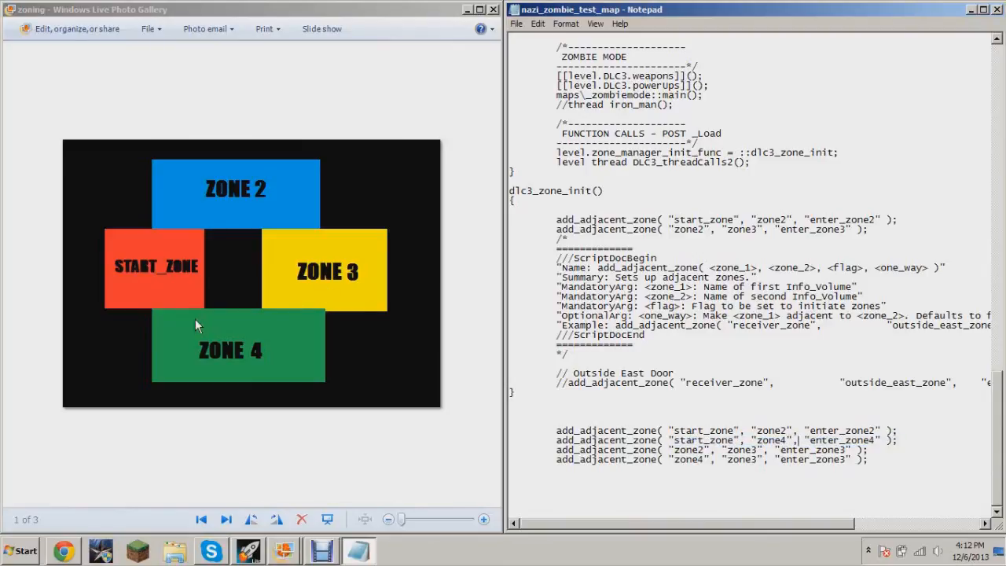
{"action": "mouse_move", "coordinate": [180, 304]}
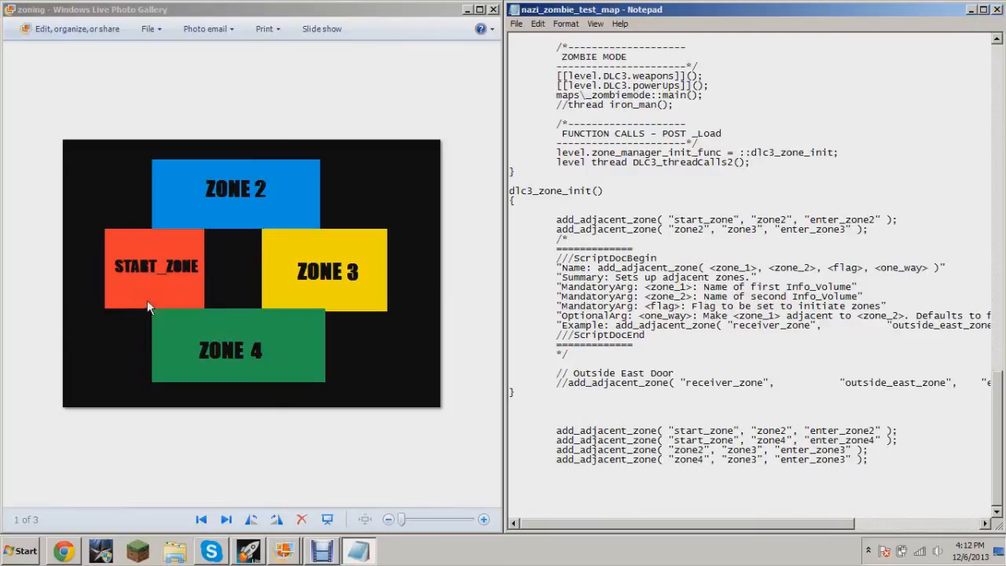
{"action": "mouse_move", "coordinate": [170, 285]}
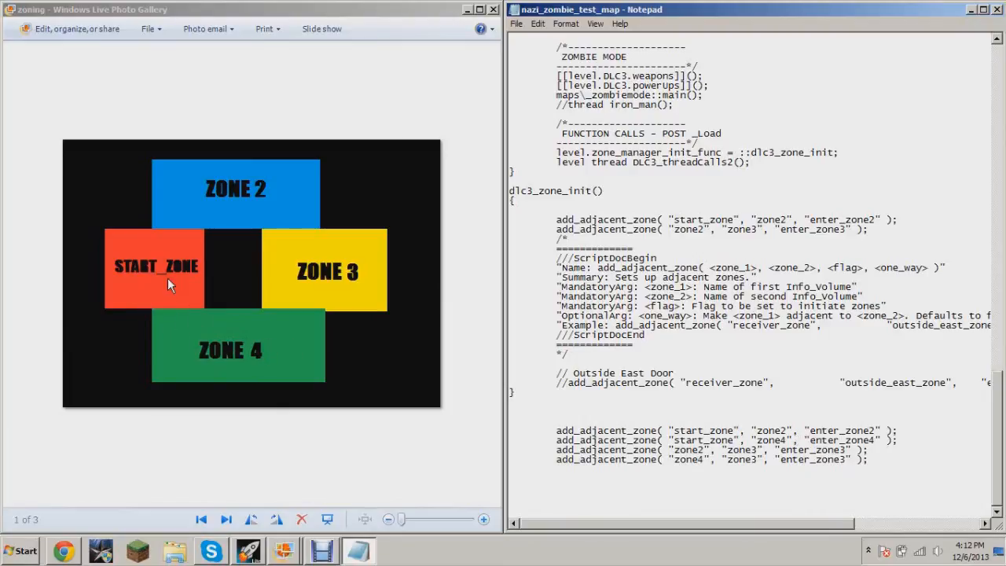
{"action": "left_click", "coordinate": [698, 449]}
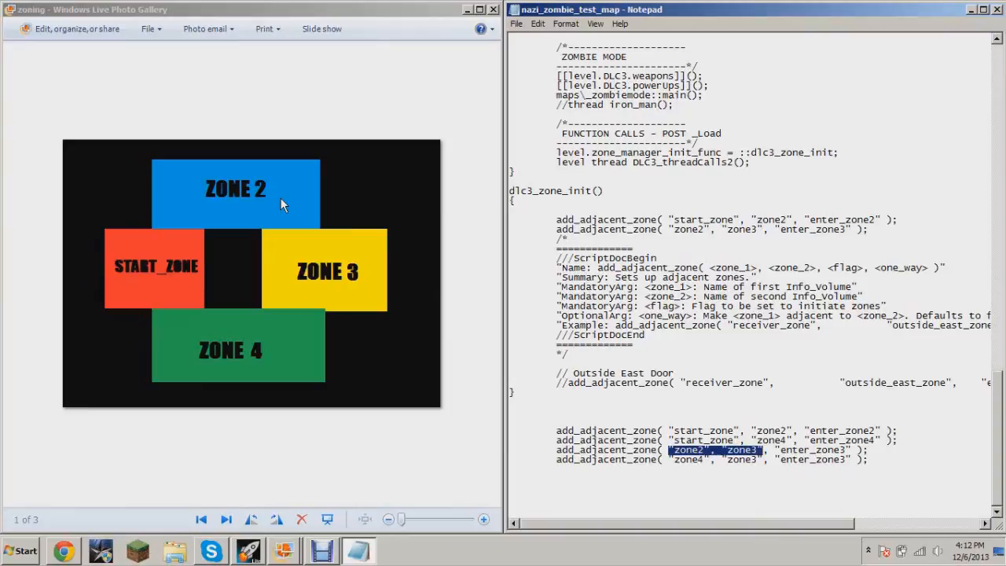
{"action": "mouse_move", "coordinate": [275, 204]}
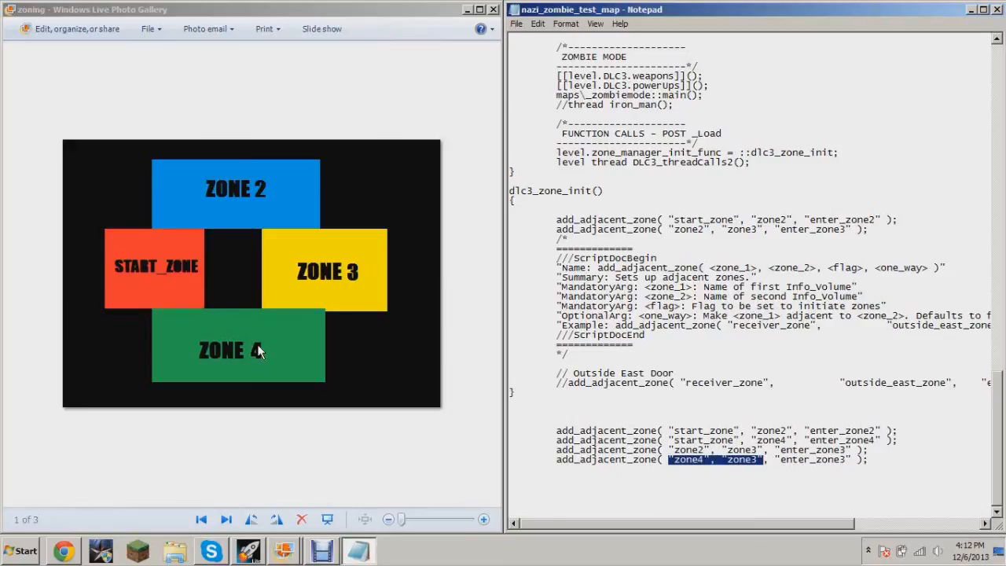
{"action": "mouse_move", "coordinate": [189, 152]}
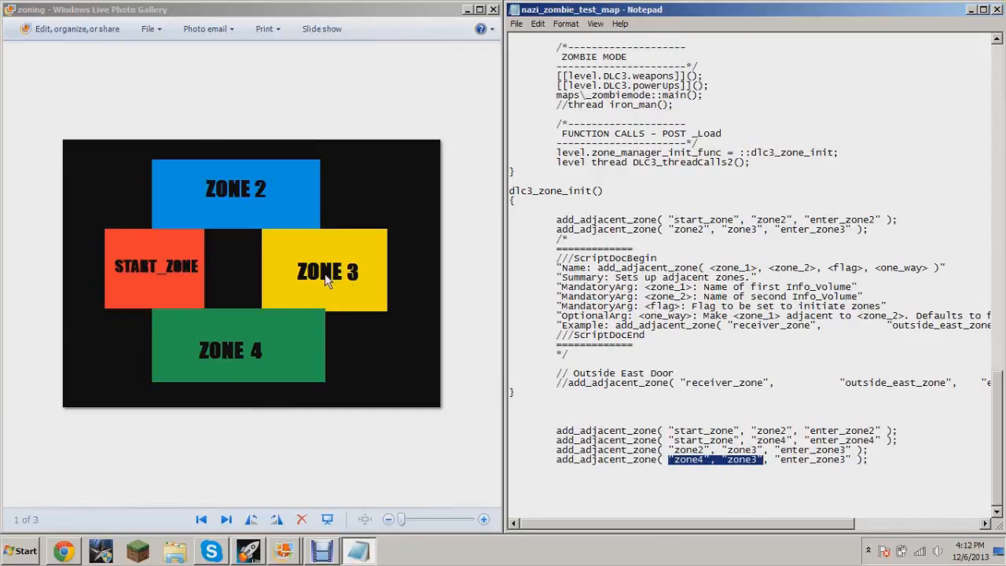
{"action": "mouse_move", "coordinate": [243, 195]}
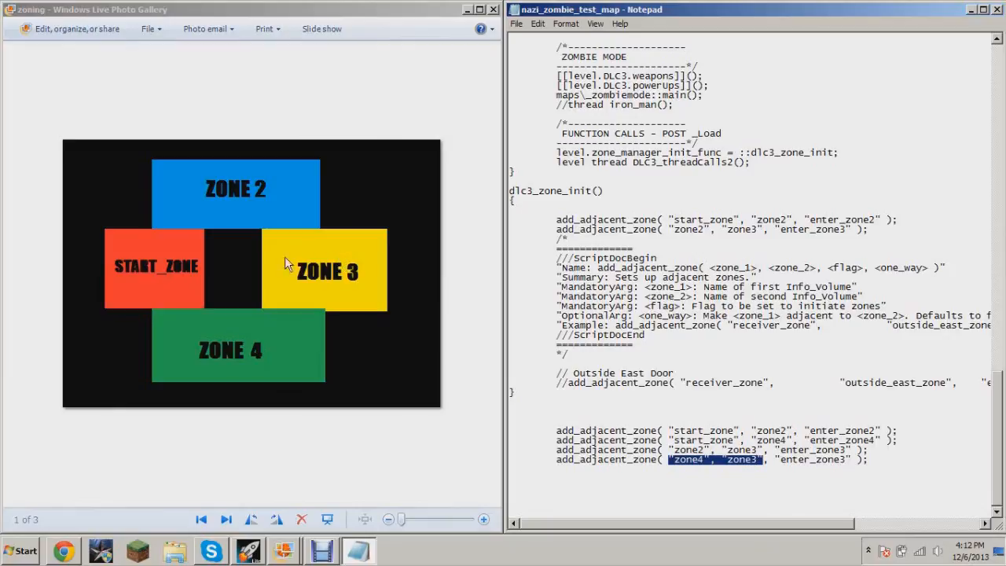
{"action": "mouse_move", "coordinate": [185, 281]}
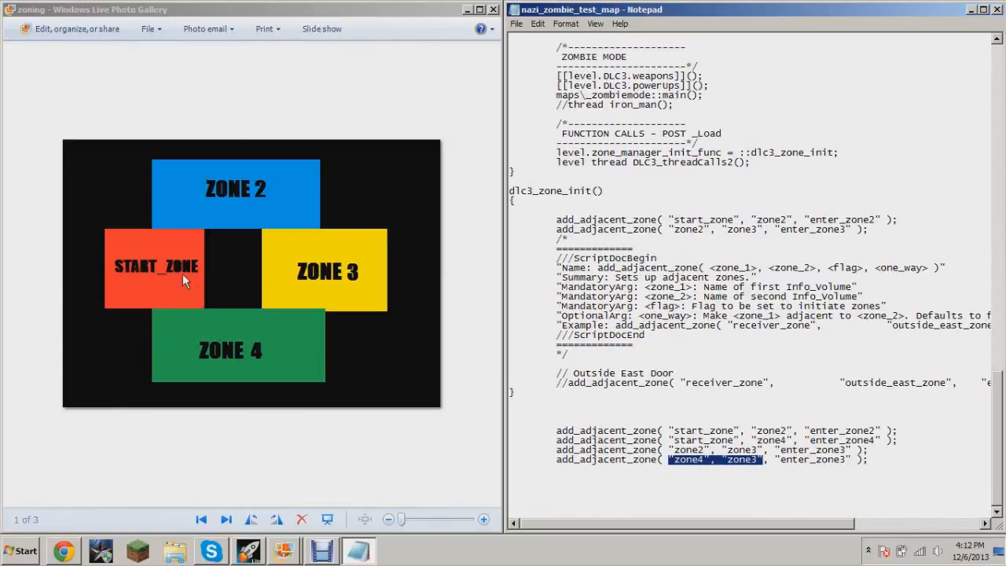
{"action": "mouse_move", "coordinate": [227, 192]}
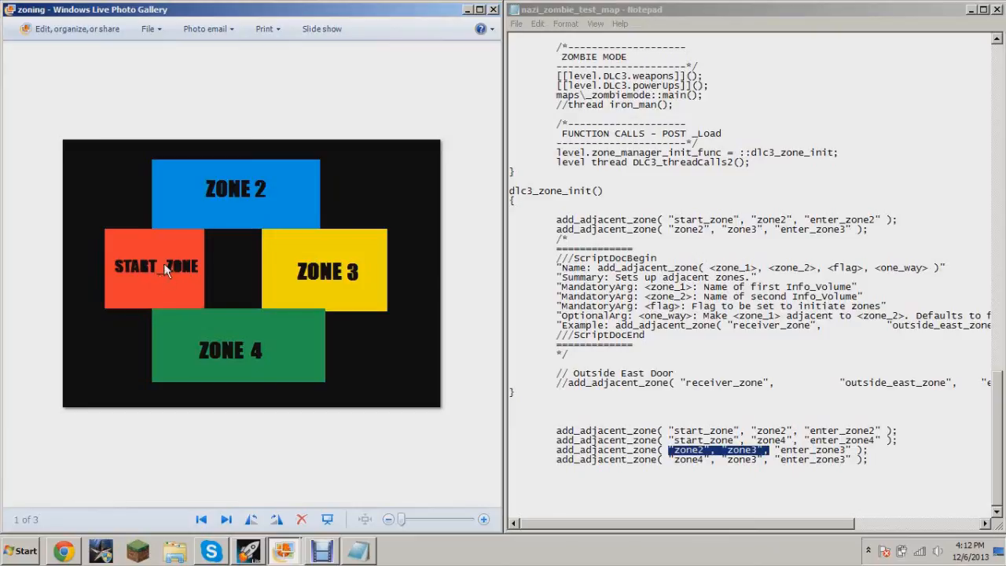
{"action": "mouse_move", "coordinate": [228, 194]}
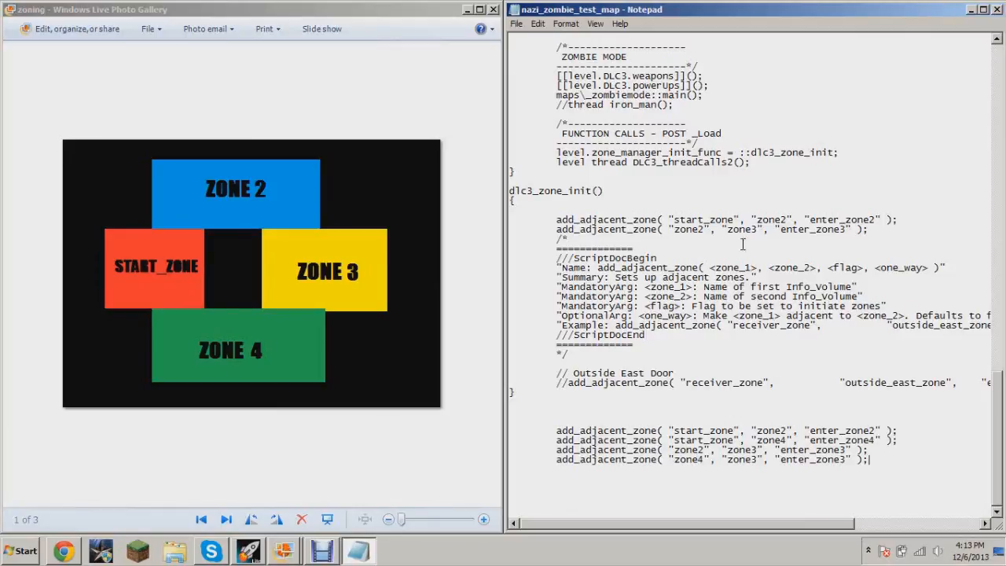
{"action": "mouse_move", "coordinate": [792, 250]}
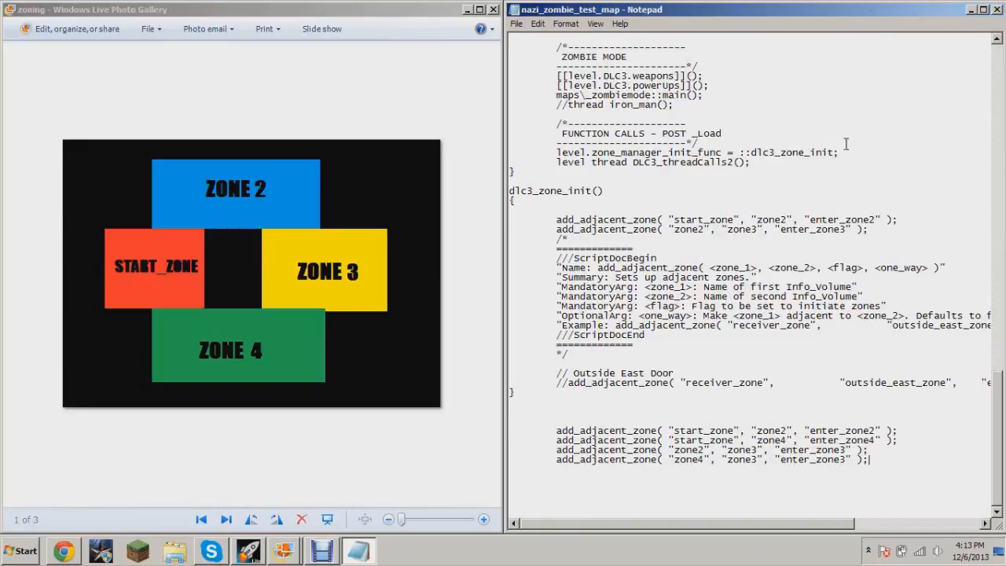
Minimize both the Notepad script and the Photo Gallery diagram window
{"action": "left_click", "coordinate": [971, 9]}
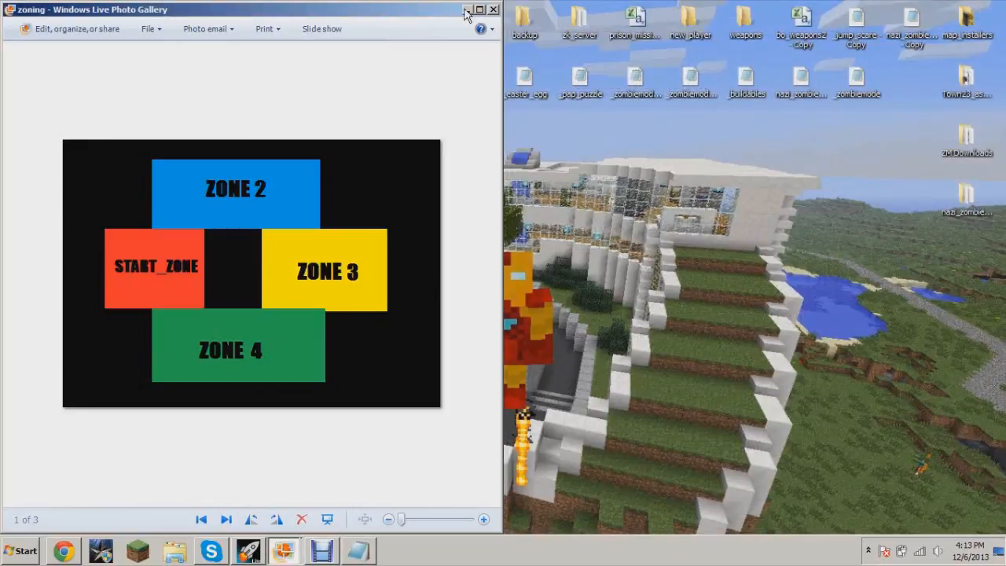
{"action": "left_click", "coordinate": [493, 9]}
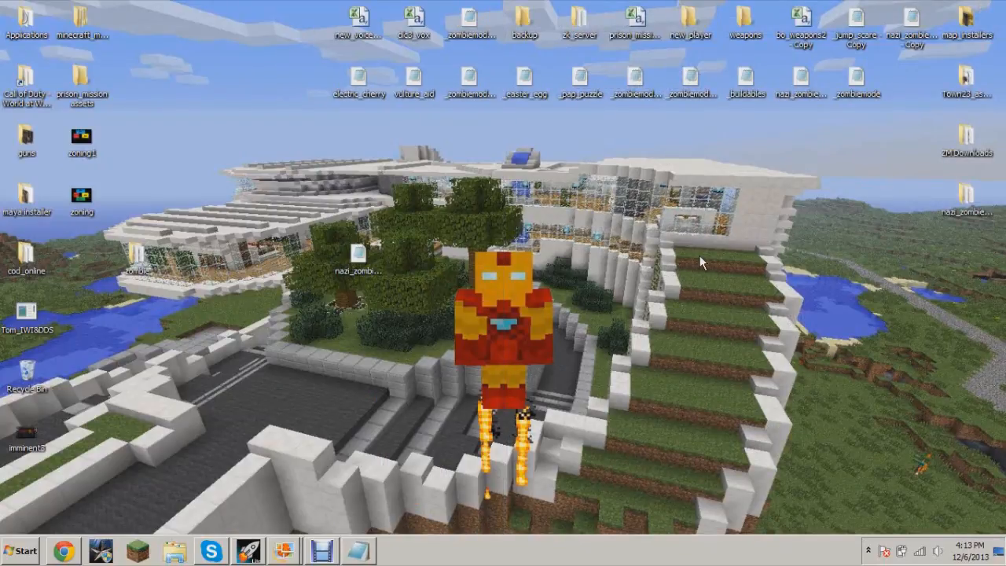